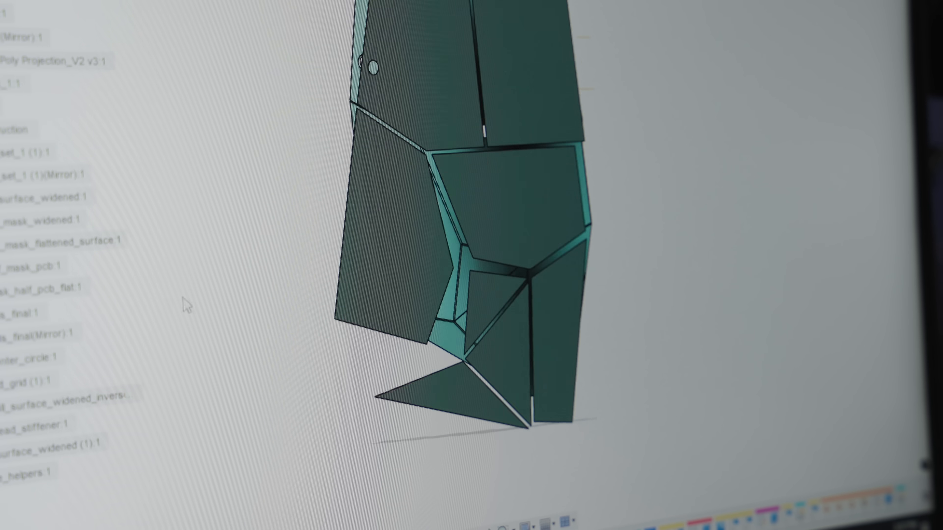
Select the half_pcb_flat component in the Browser to display the flattened PCB panel layout.
left_click(42, 286)
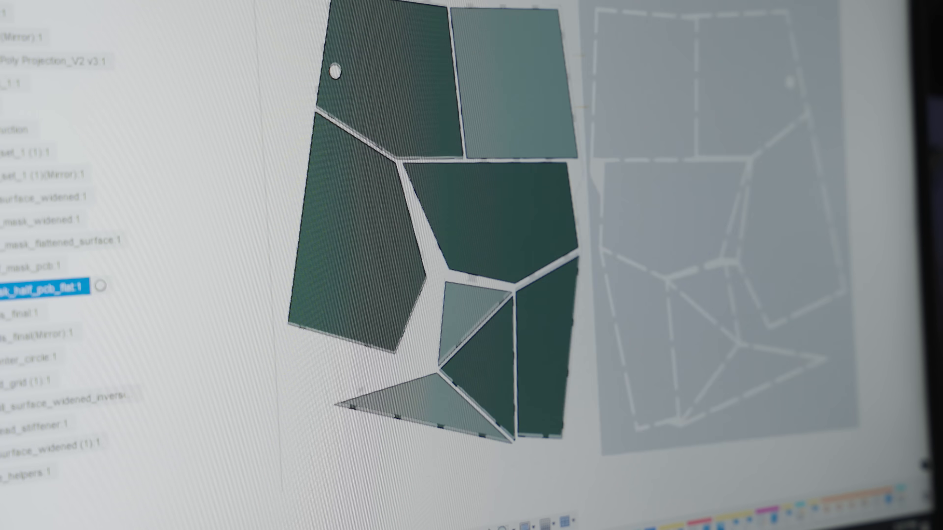